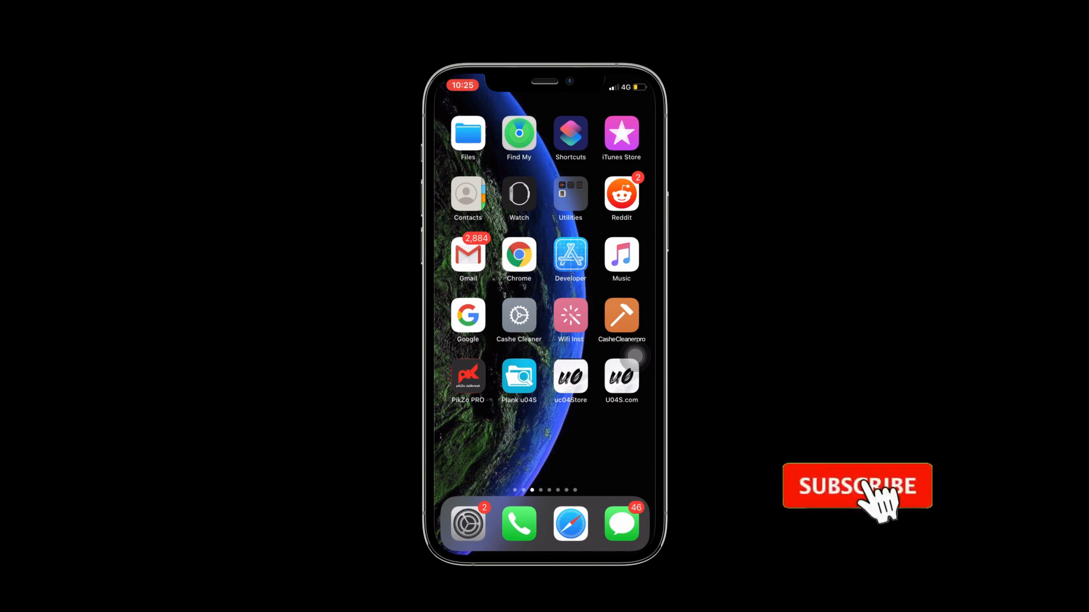
Launch Safari from the home screen dock to load zeejb.com
{"action": "left_click", "coordinate": [857, 486]}
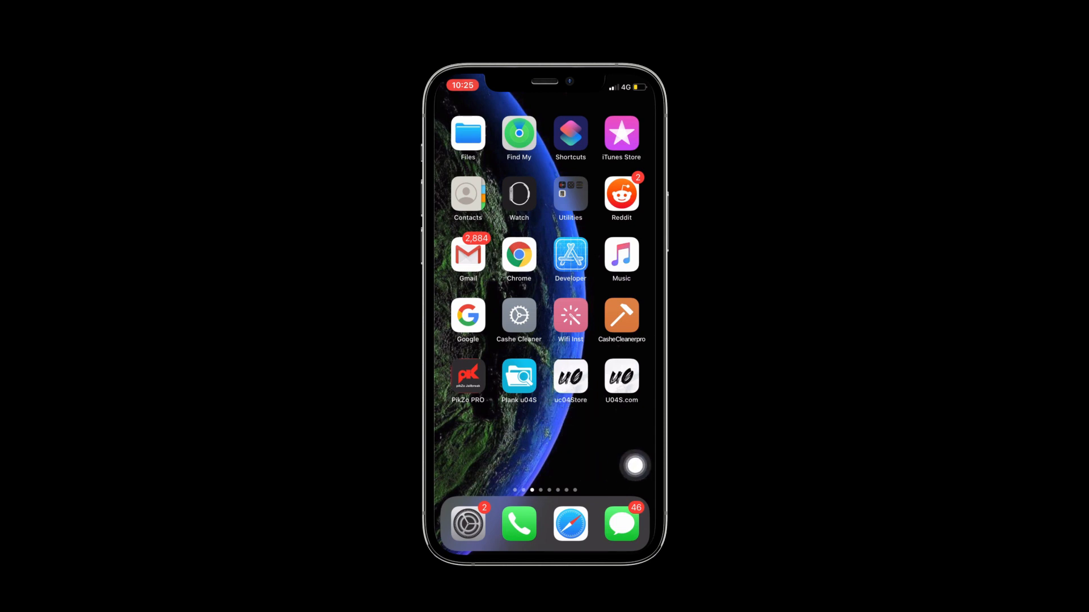
{"action": "left_click", "coordinate": [622, 377]}
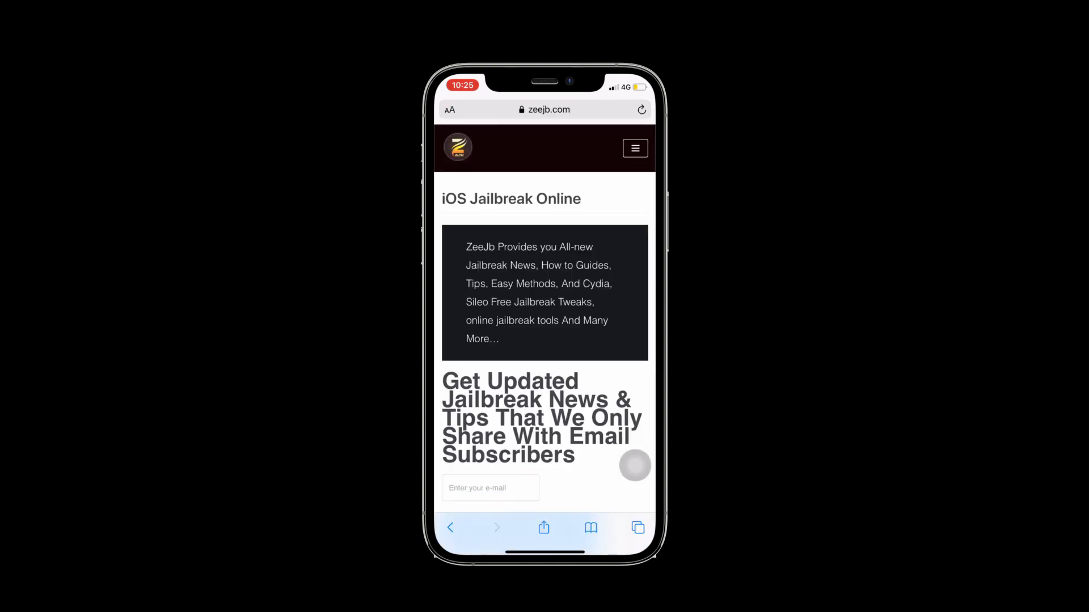
Scroll the Unc0ver Jailbreak – online guide down to the iOS 14 – iOS 14.3 download buttons
{"action": "scroll", "scroll_direction": "down", "scroll_amount": 3}
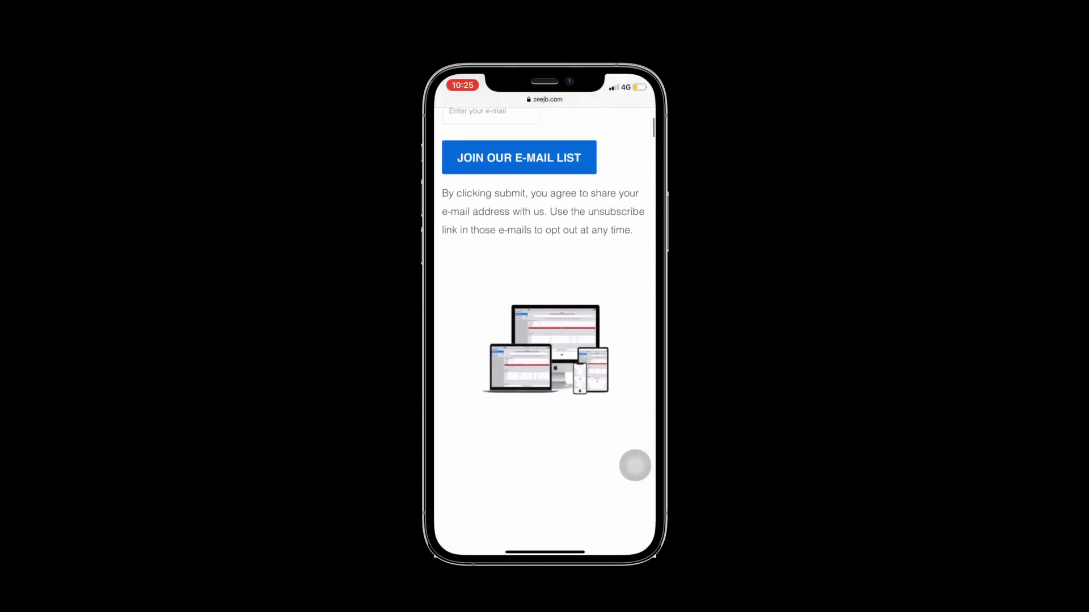
{"action": "scroll", "scroll_direction": "down", "scroll_amount": 3}
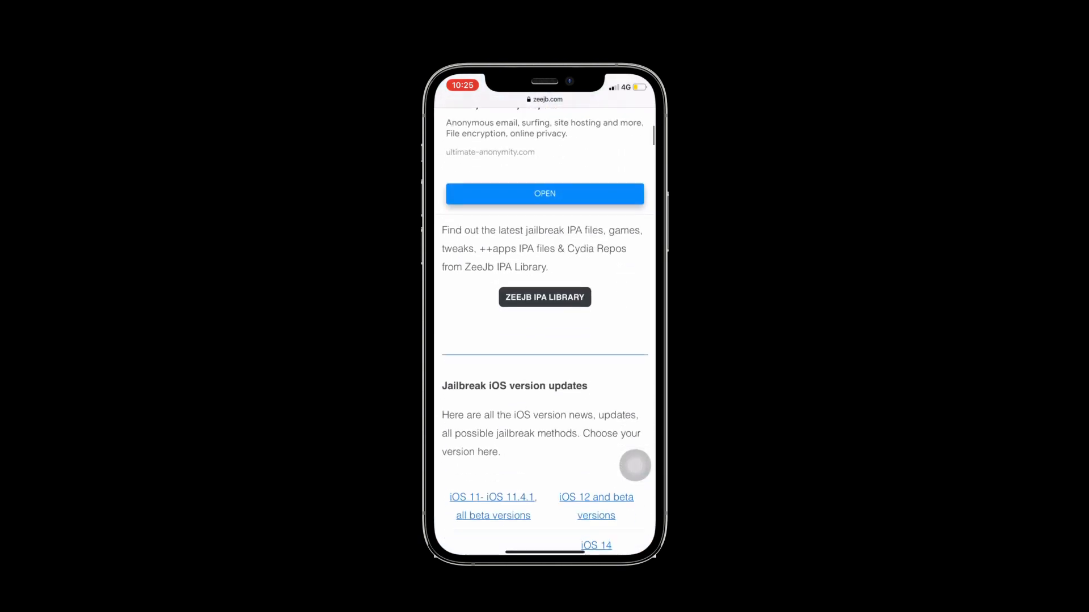
{"action": "scroll", "scroll_direction": "down", "scroll_amount": 3}
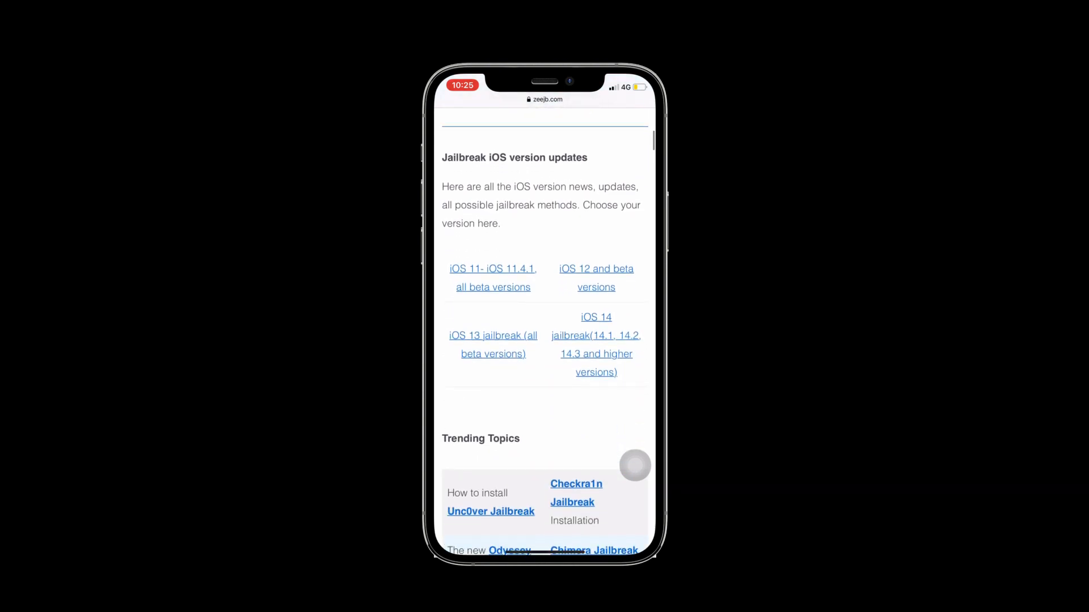
{"action": "scroll", "scroll_direction": "down", "scroll_amount": 3}
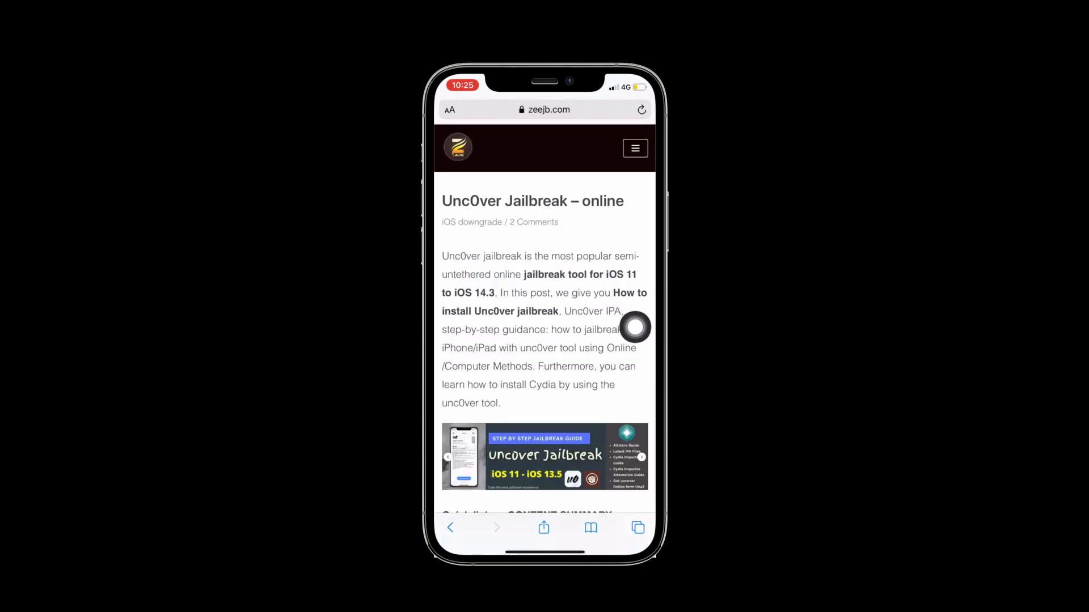
{"action": "scroll", "scroll_direction": "down", "scroll_amount": 3}
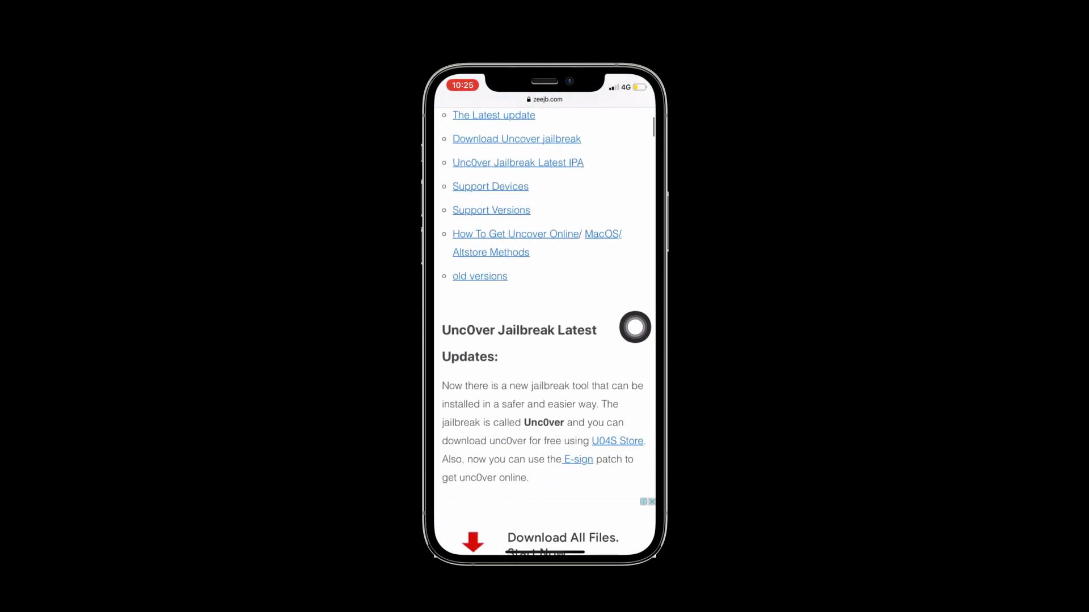
{"action": "scroll", "scroll_direction": "down", "scroll_amount": 3}
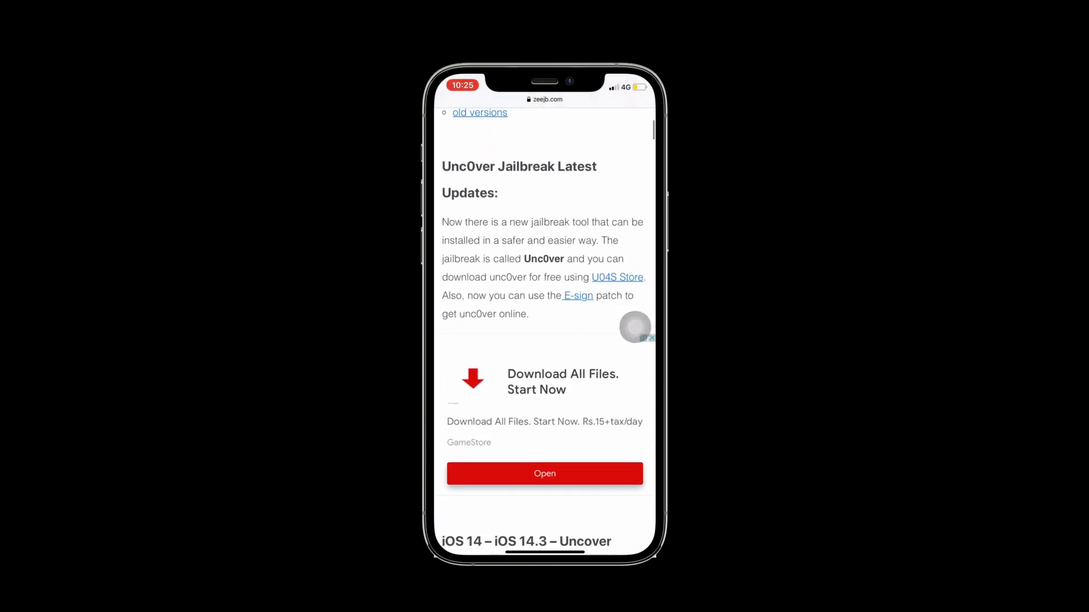
{"action": "scroll", "scroll_direction": "down", "scroll_amount": 3}
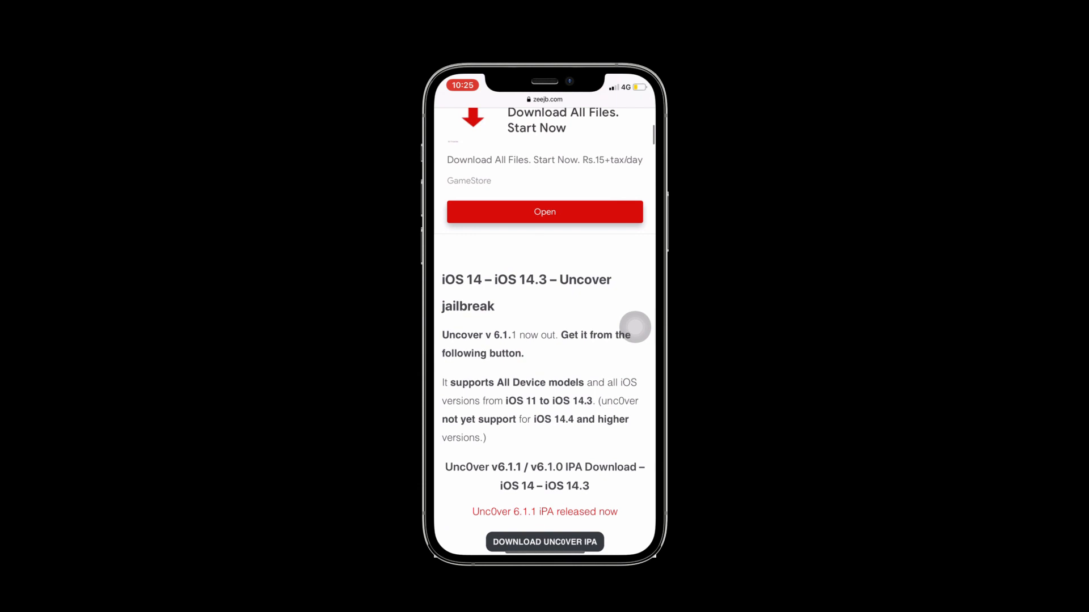
{"action": "scroll", "scroll_direction": "down", "scroll_amount": 3}
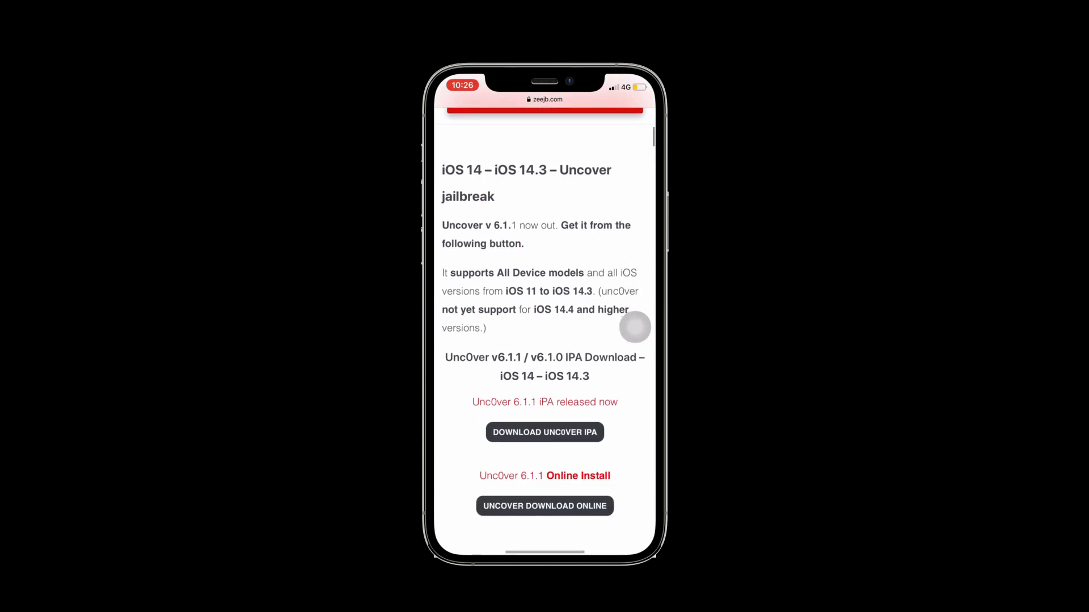
{"action": "scroll", "scroll_direction": "down", "scroll_amount": 3}
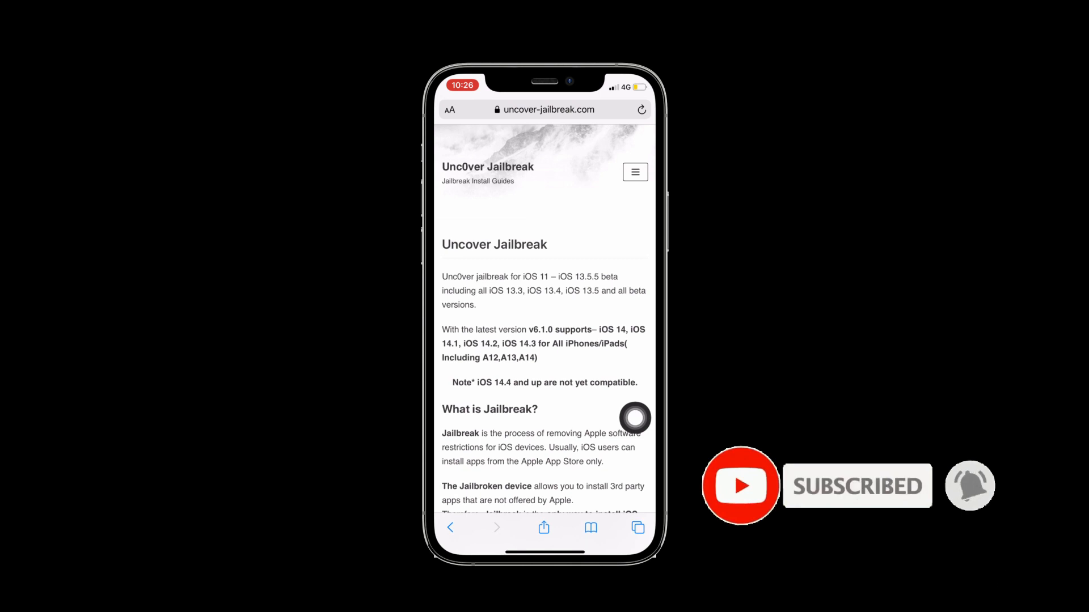
Download the UNCOVER JAILBREAK INSTALL ONLINE profile, allowing it and closing the notice
{"action": "scroll", "scroll_direction": "down", "scroll_amount": 3}
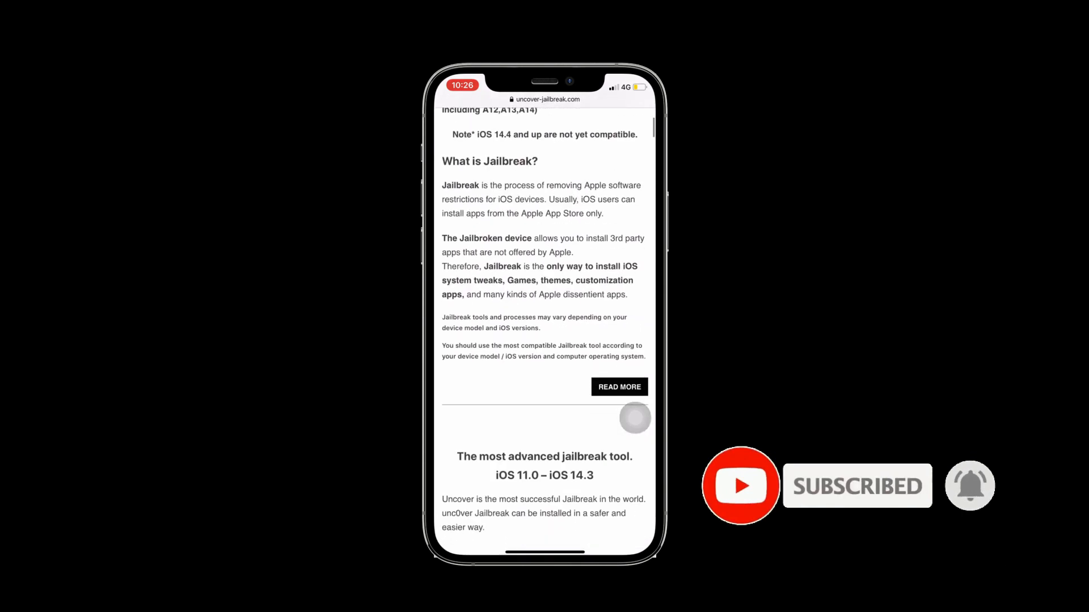
{"action": "scroll", "scroll_direction": "down", "scroll_amount": 3}
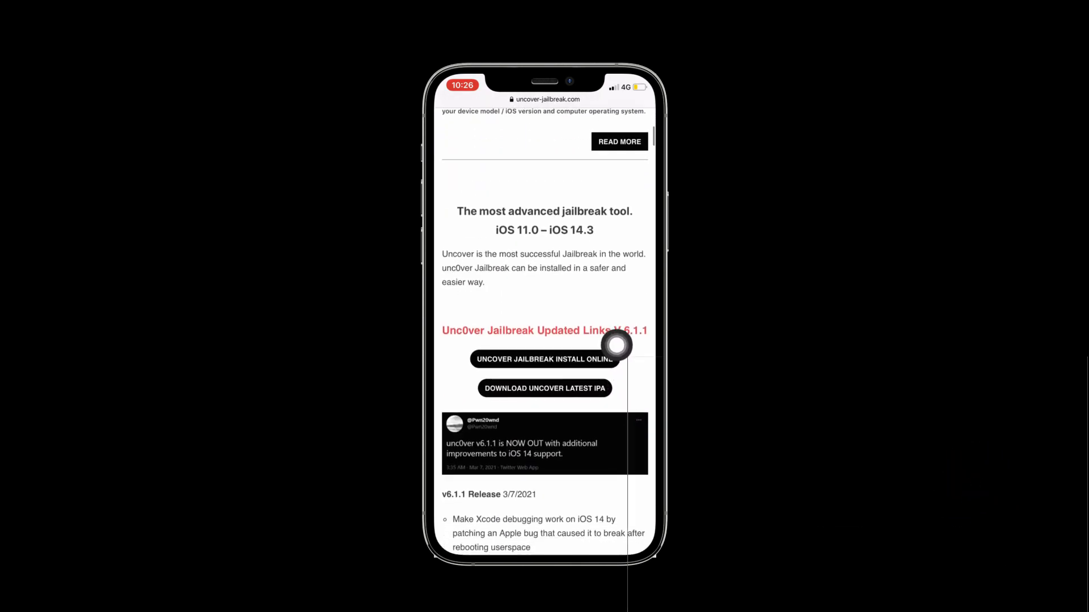
{"action": "scroll", "scroll_direction": "down", "scroll_amount": 3}
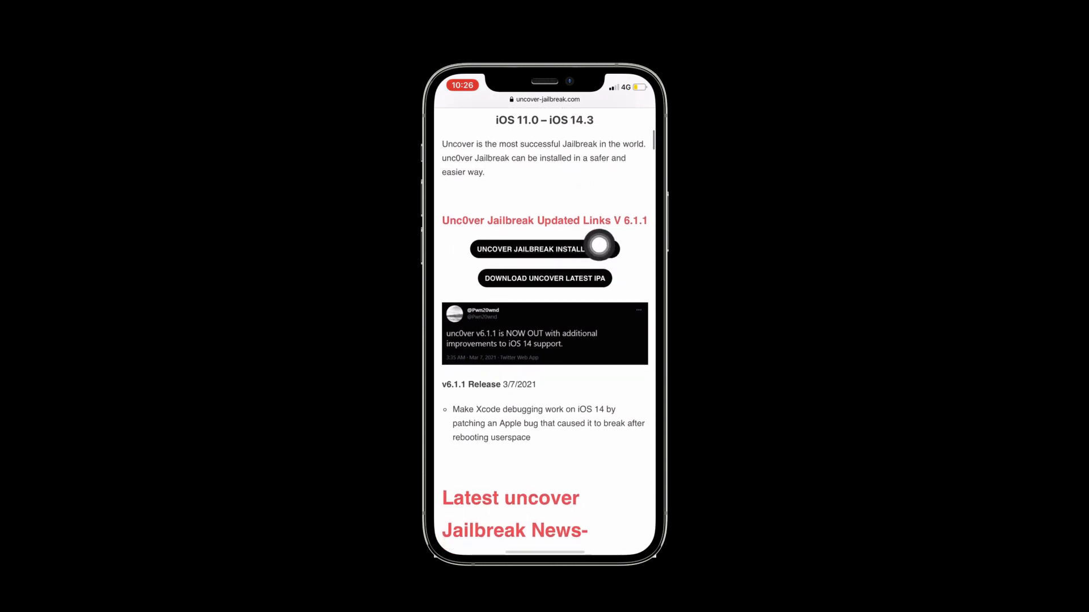
{"action": "left_click", "coordinate": [544, 249]}
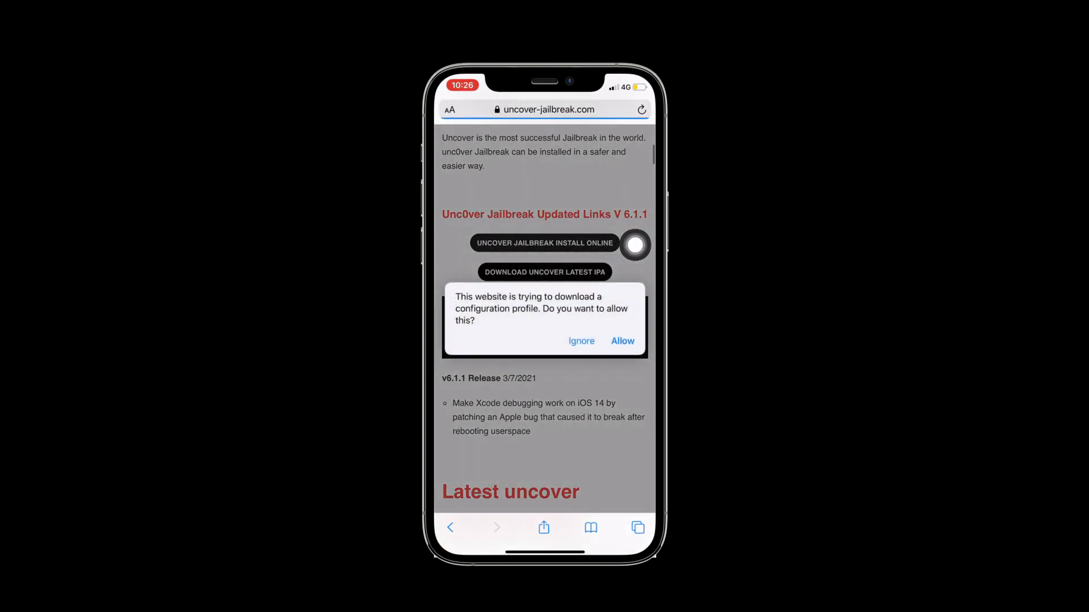
{"action": "left_click", "coordinate": [623, 341]}
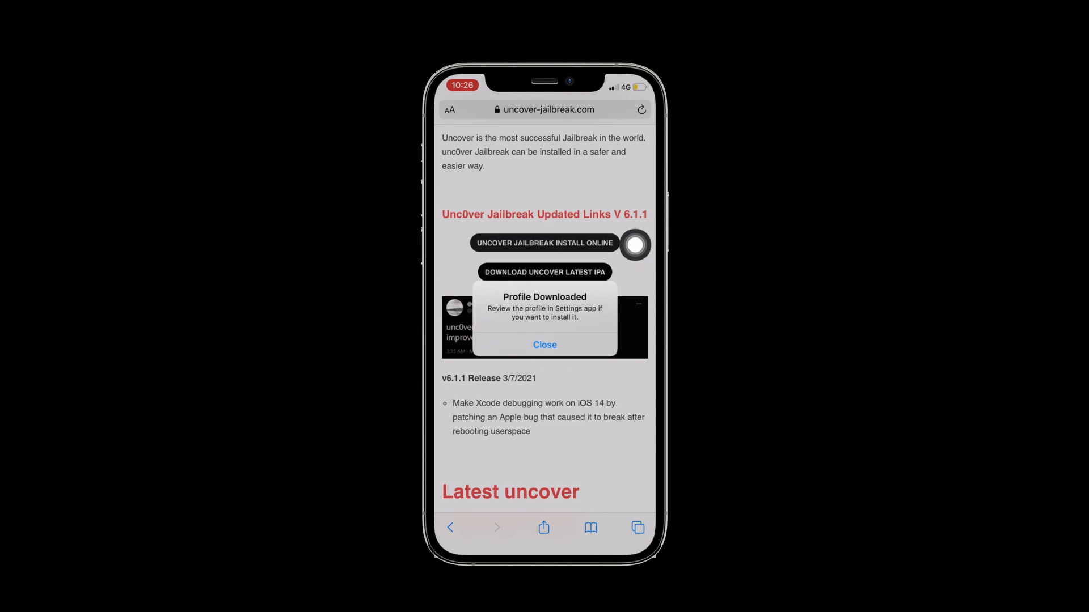
{"action": "left_click", "coordinate": [545, 344]}
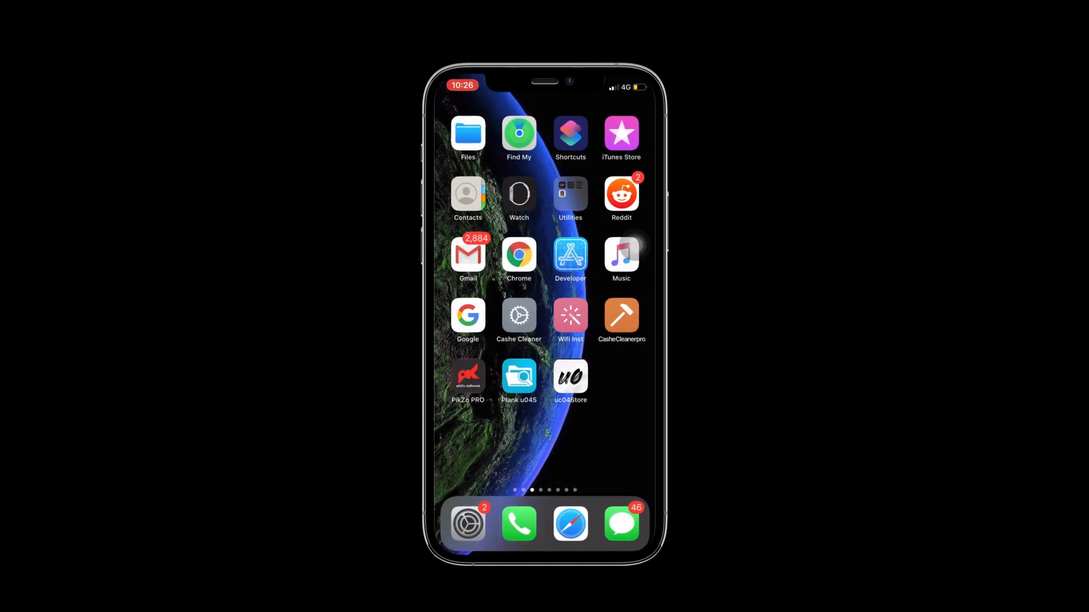
Install the unverified u04Store profile in Settings and tap Done on confirmation
{"action": "left_click", "coordinate": [467, 523]}
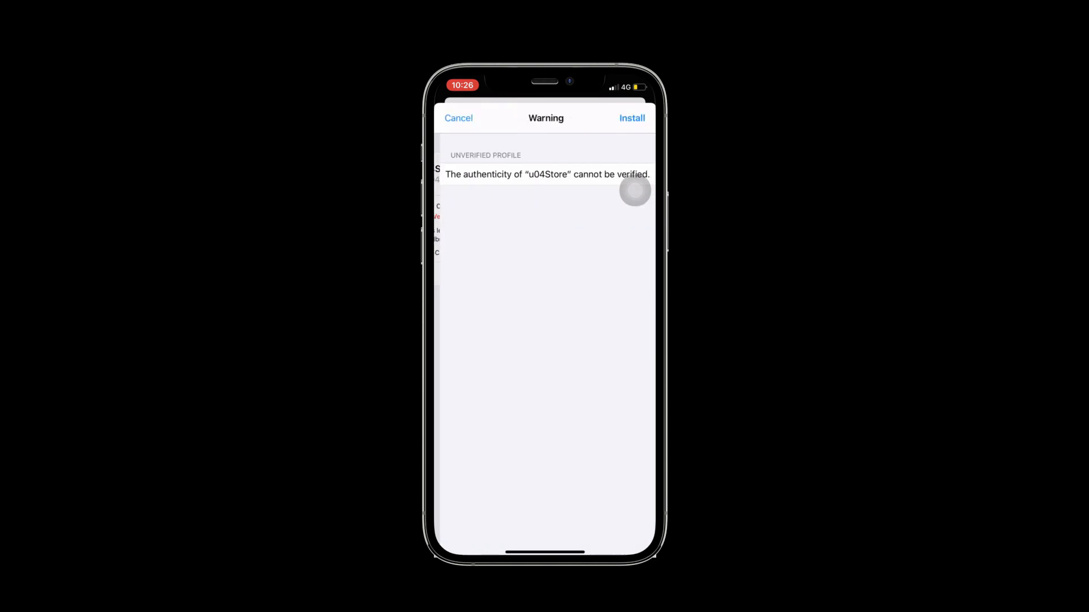
{"action": "left_click", "coordinate": [632, 118]}
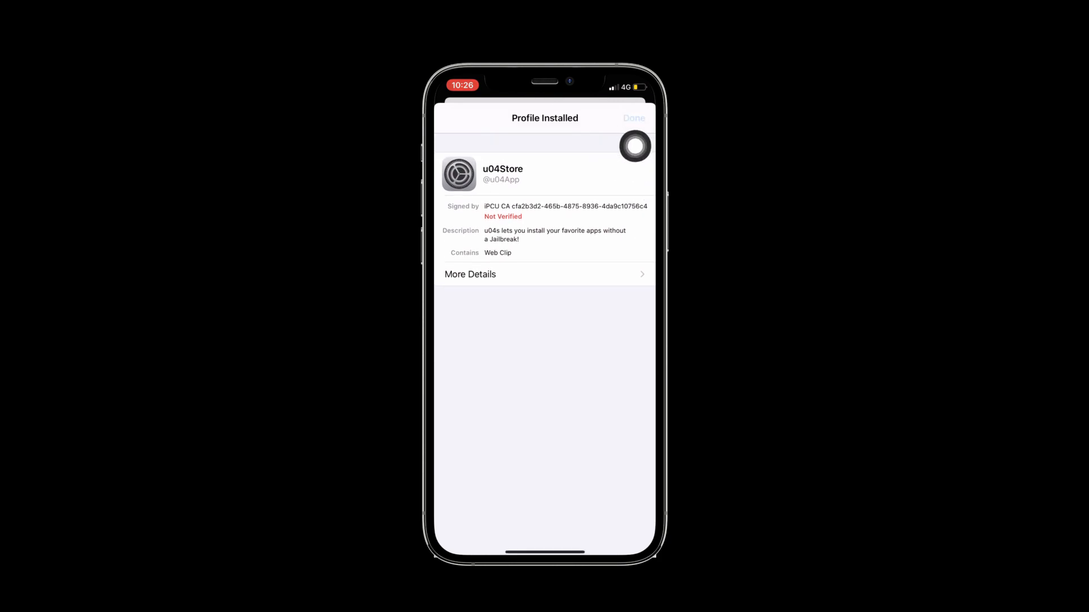
{"action": "left_click", "coordinate": [634, 118]}
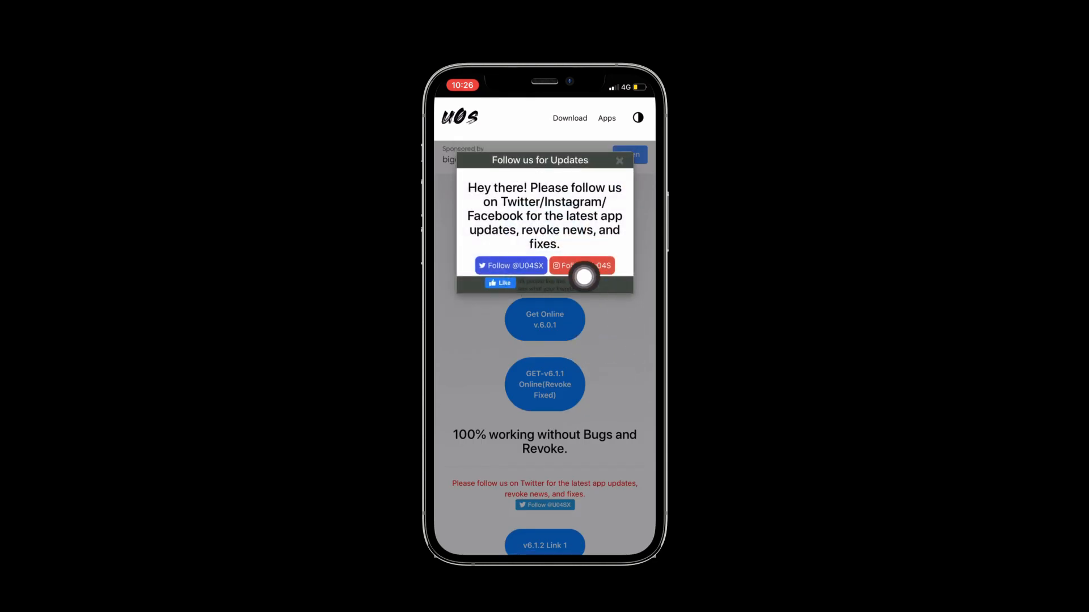
Dismiss the Follow us popup and approve installing the unc0ver app
{"action": "left_click", "coordinate": [620, 161]}
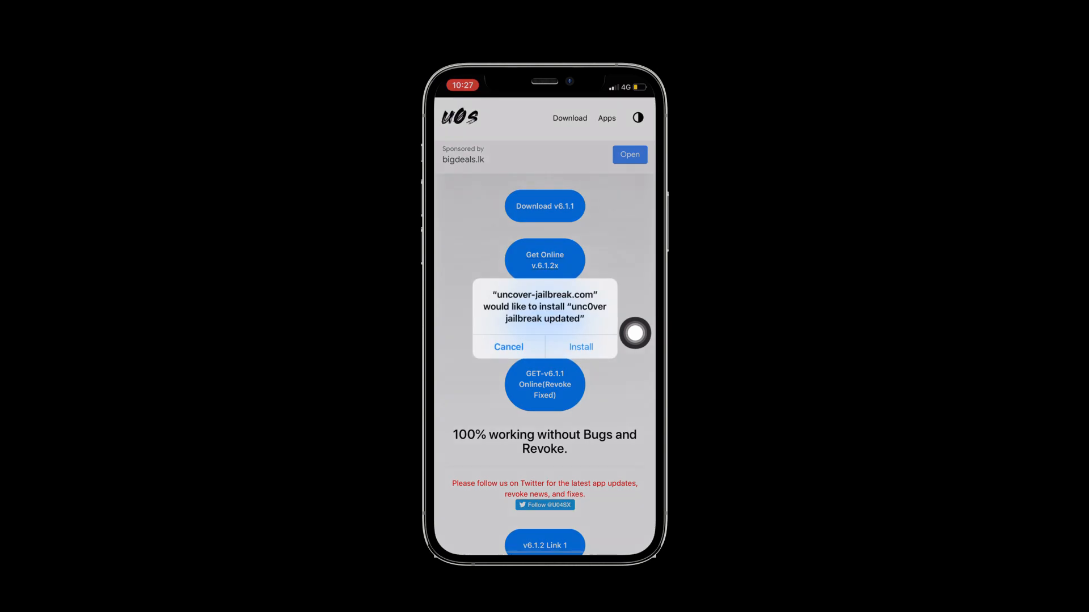
{"action": "left_click", "coordinate": [508, 347]}
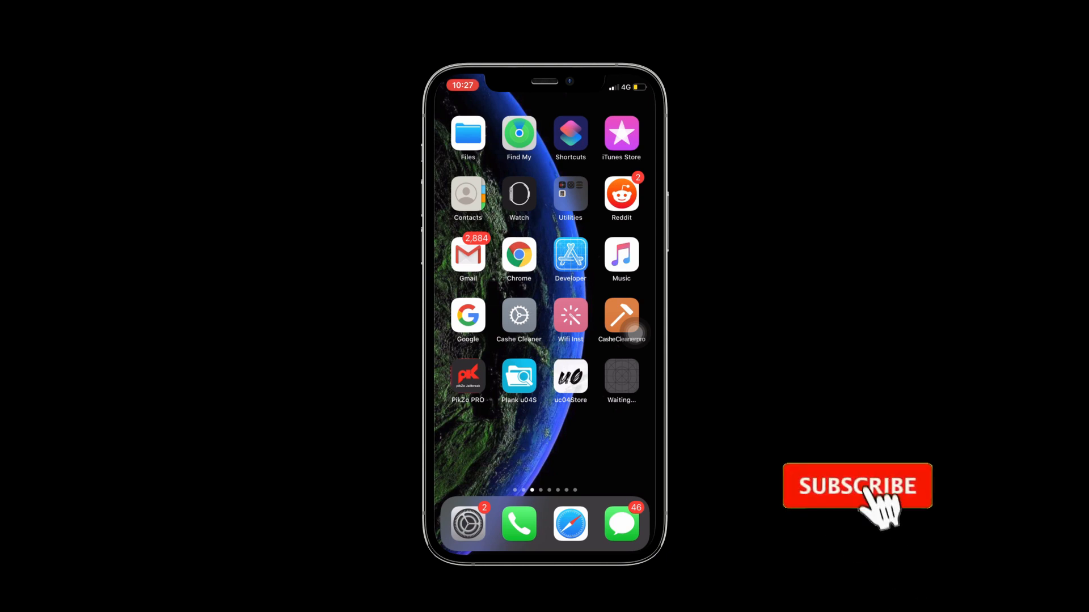
Launch the newly installed U04S.com unc0ver app from the home screen
{"action": "left_click", "coordinate": [856, 487]}
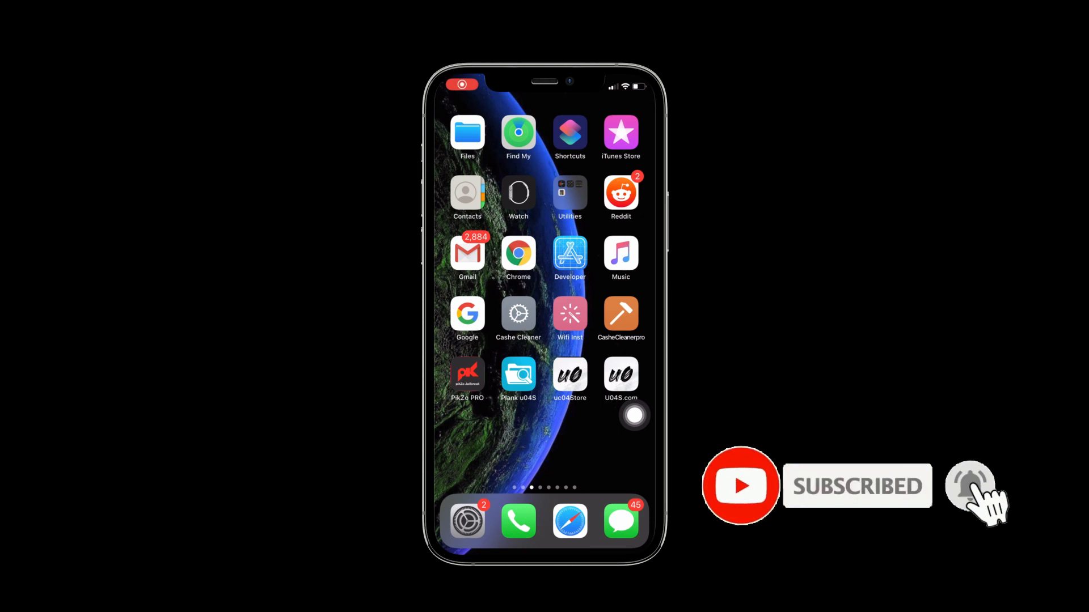
{"action": "left_click", "coordinate": [968, 493]}
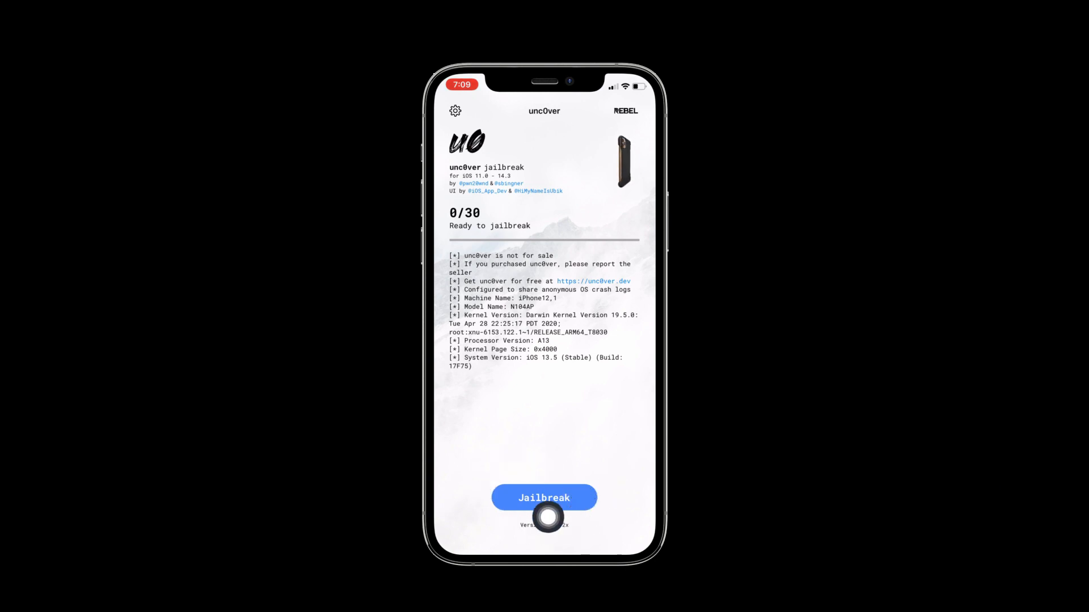
Run the unc0ver Jailbreak and tap OK on the Jailbreak Completed alert
{"action": "left_click", "coordinate": [544, 497]}
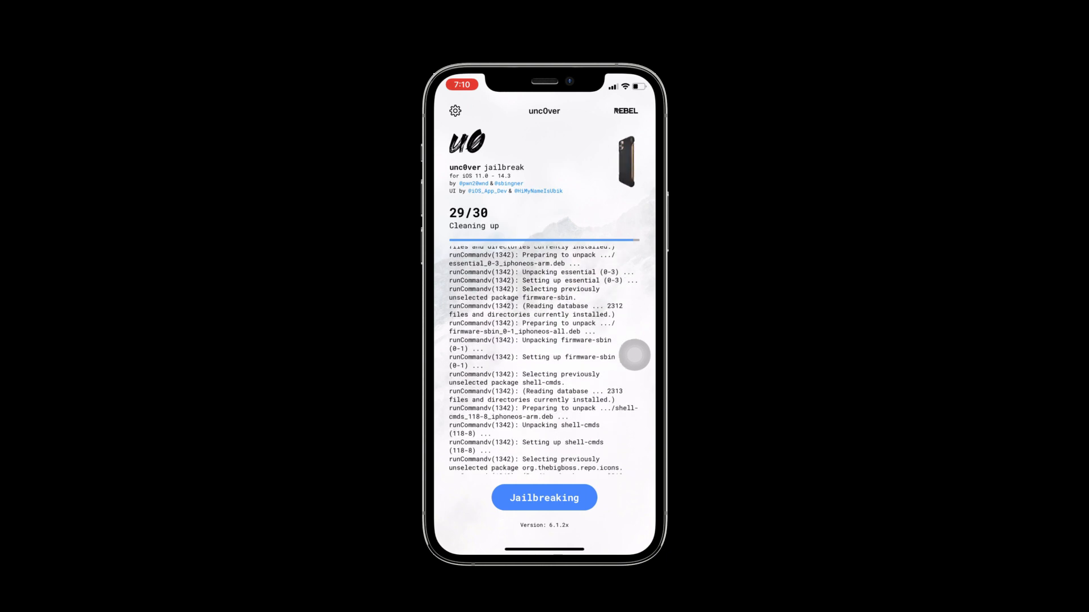
{"action": "left_click", "coordinate": [626, 110]}
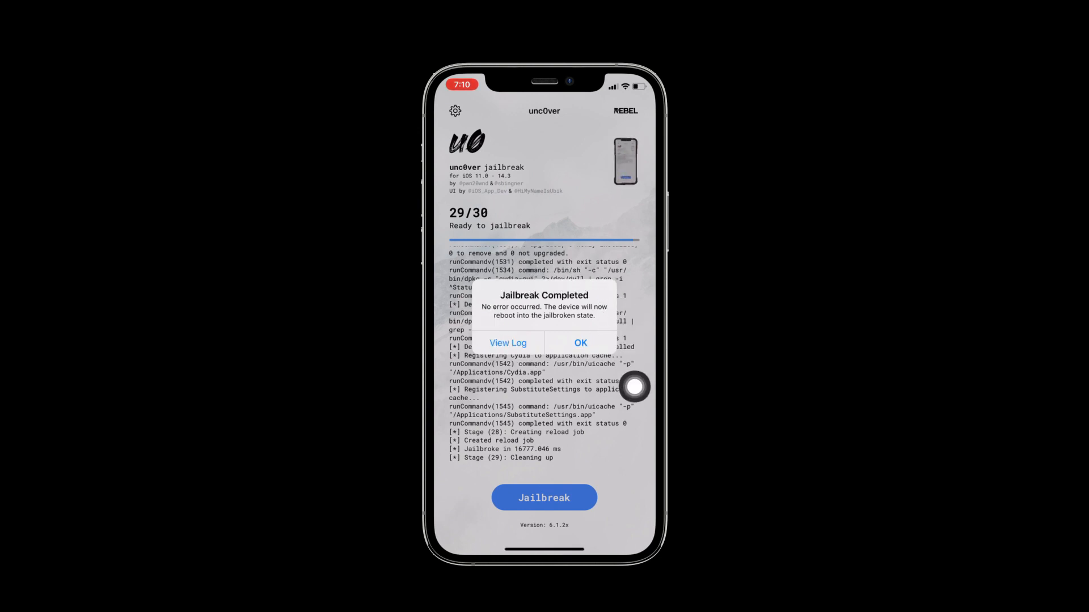
{"action": "left_click", "coordinate": [580, 343]}
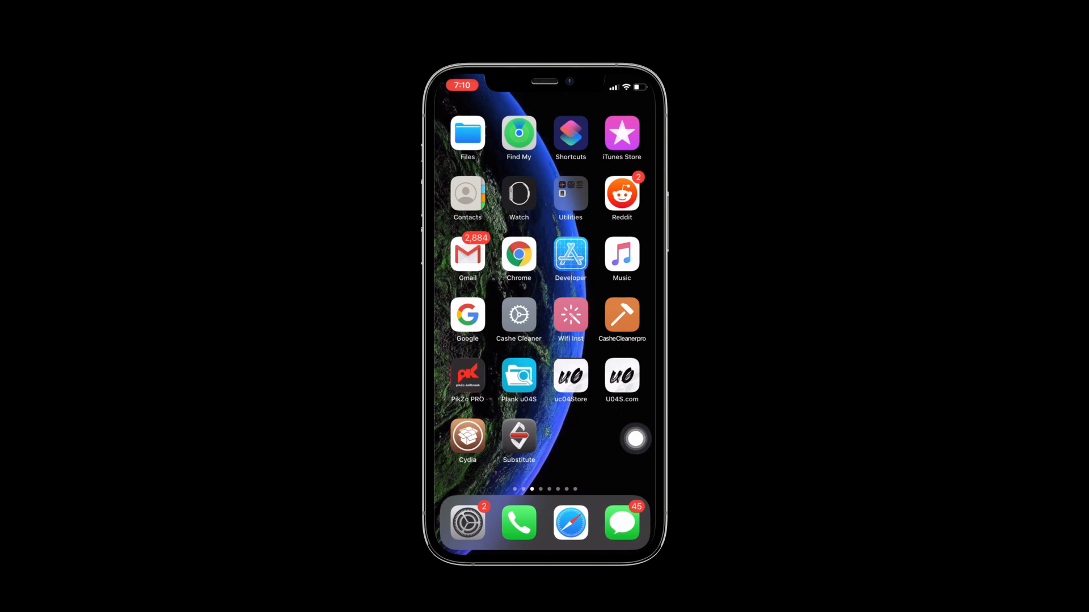
{"action": "left_click", "coordinate": [468, 435]}
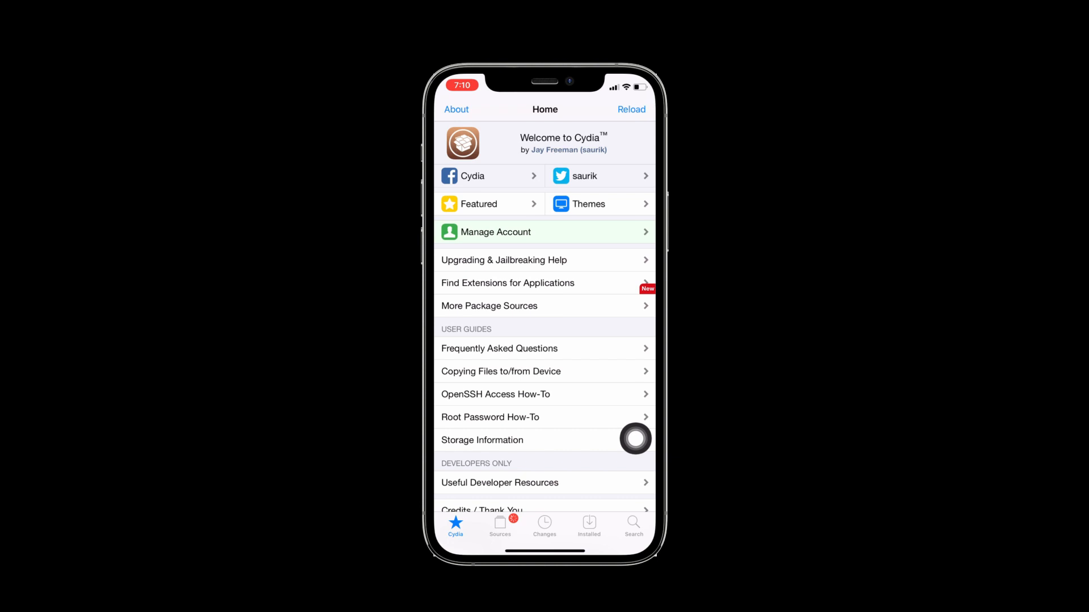
{"action": "left_click", "coordinate": [633, 526]}
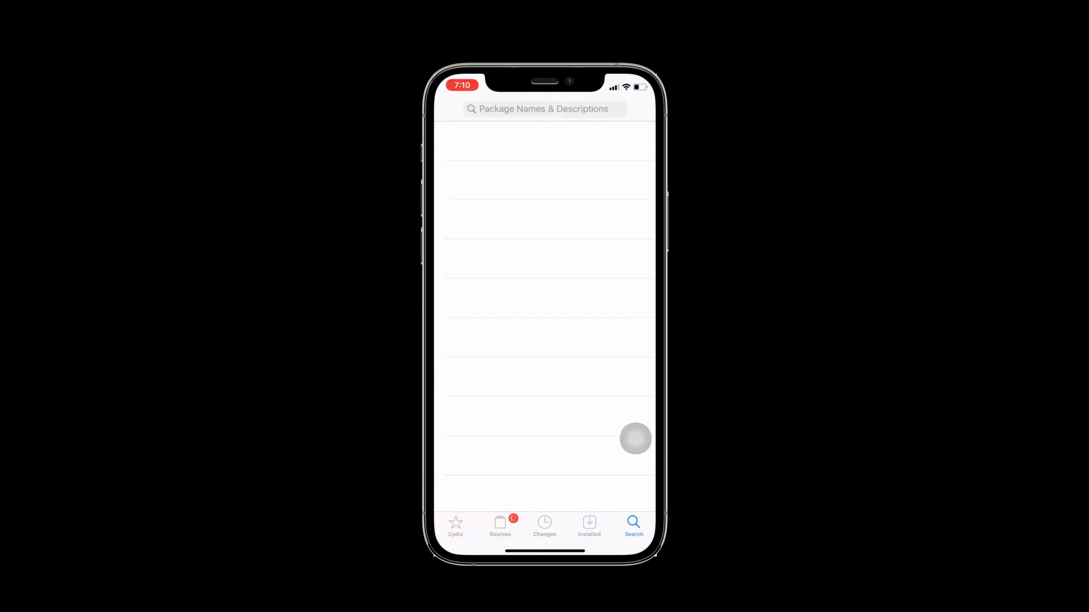
{"action": "left_click", "coordinate": [499, 525]}
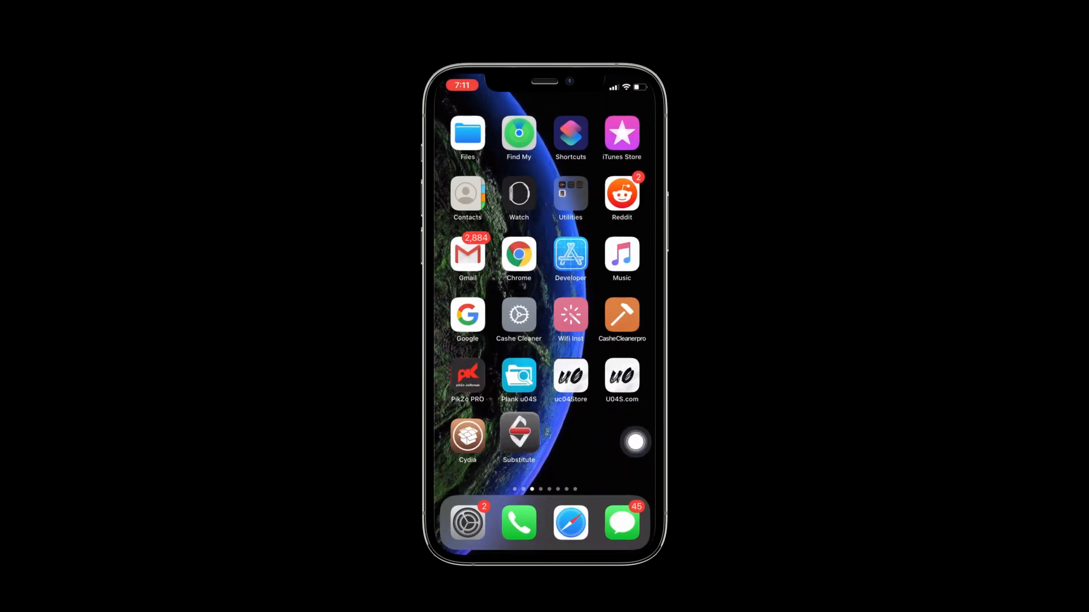
Open unc0ver settings, toggle Load Tweaks off and back on, then close settings
{"action": "left_click", "coordinate": [518, 432]}
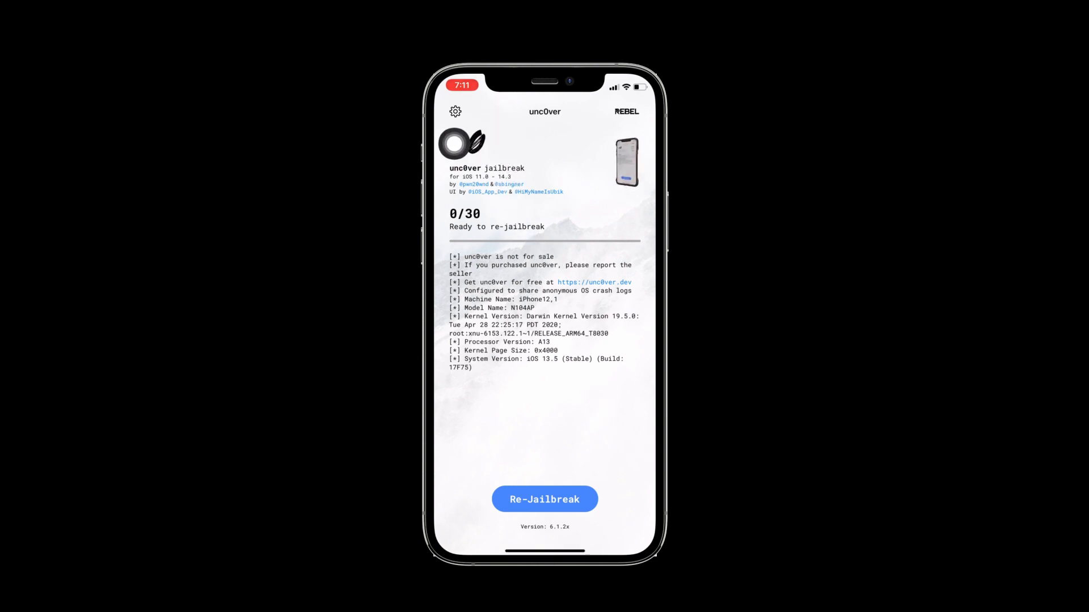
{"action": "left_click", "coordinate": [455, 111]}
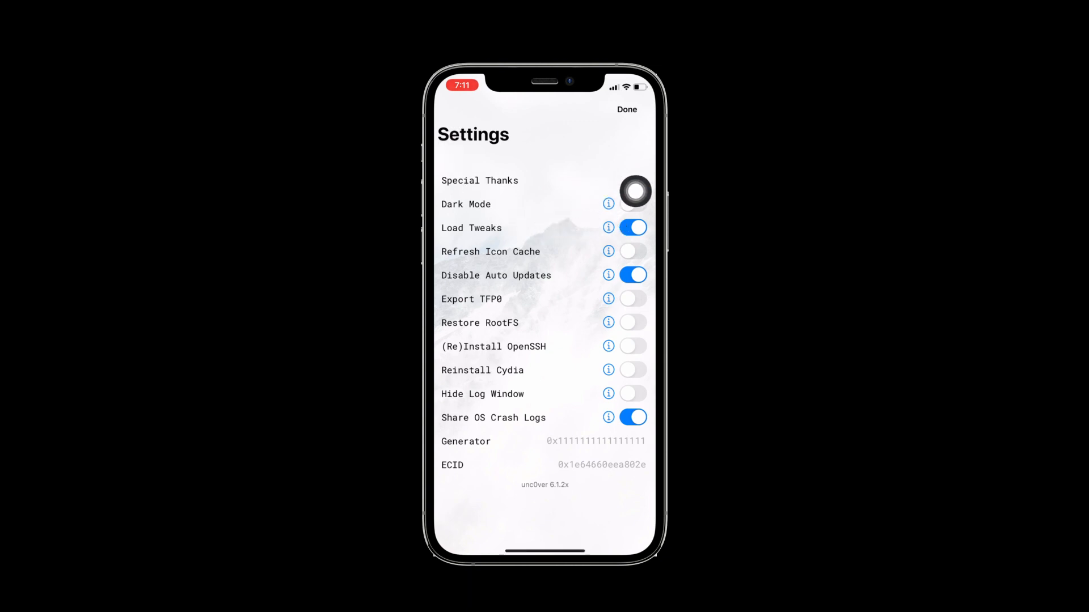
{"action": "left_click", "coordinate": [632, 227]}
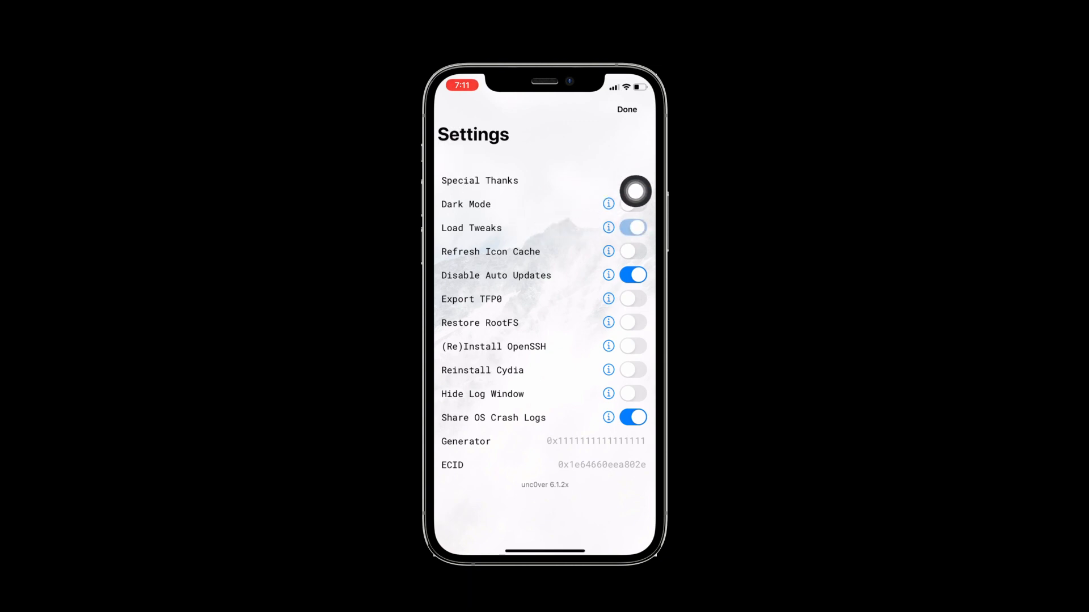
{"action": "left_click", "coordinate": [633, 227]}
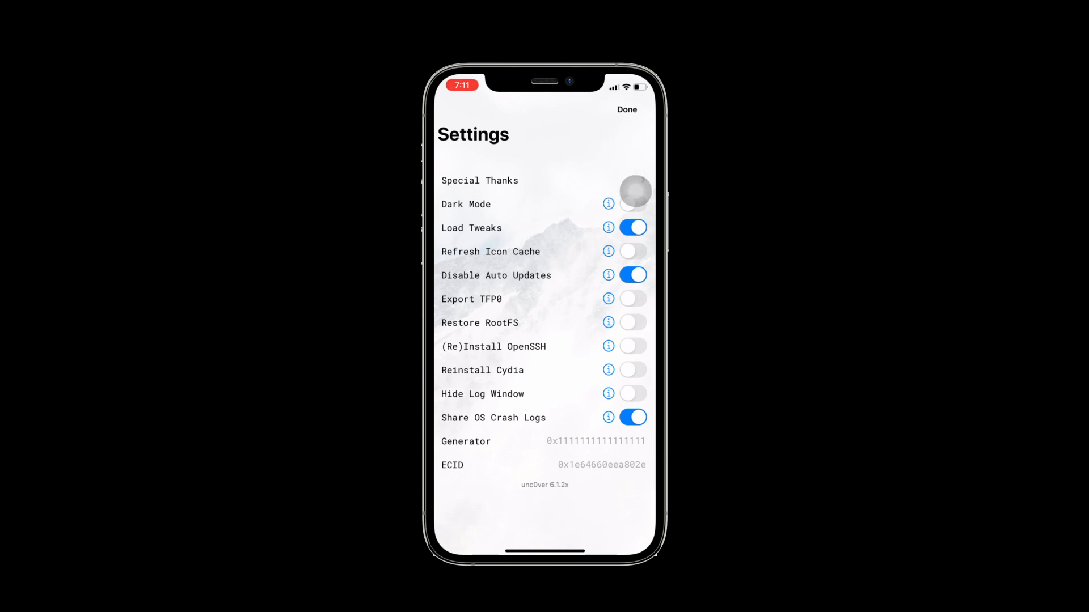
{"action": "left_click", "coordinate": [627, 109]}
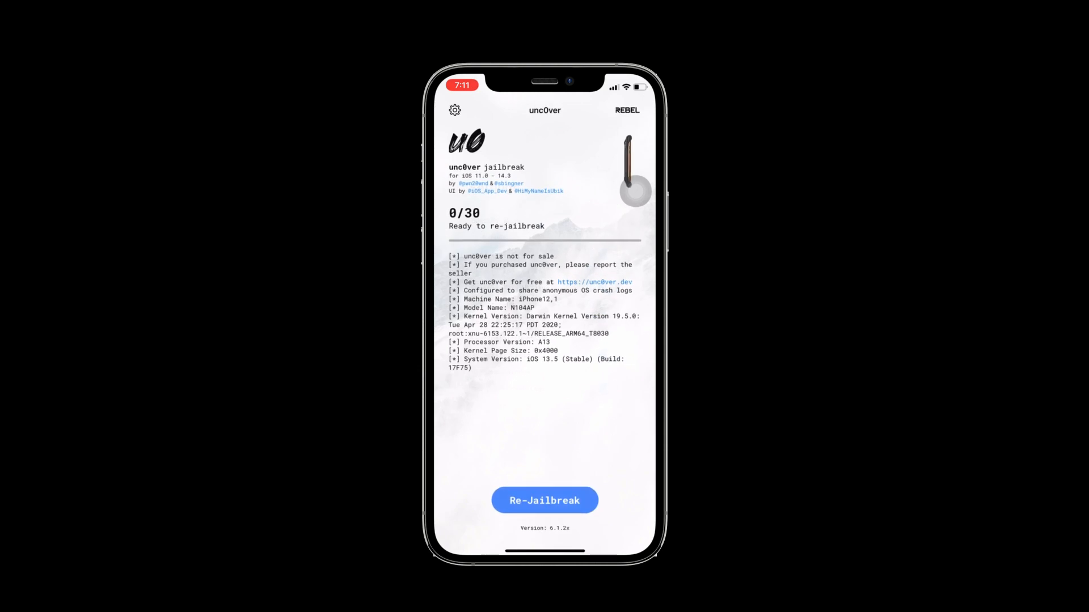
Run Re-Jailbreak and accept the Jailbreak Completed alert to reboot
{"action": "left_click", "coordinate": [544, 500]}
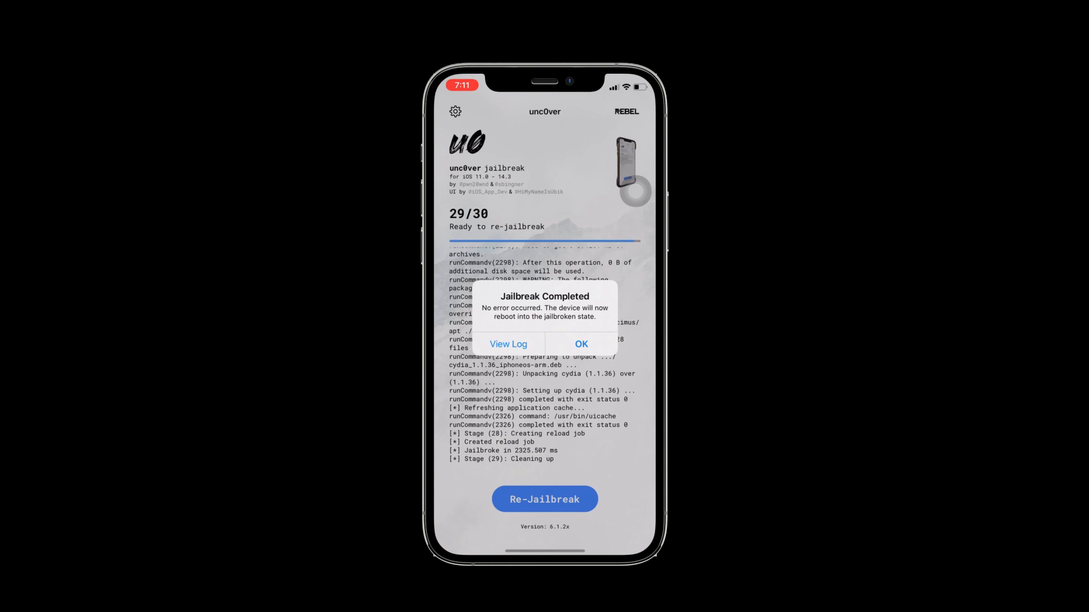
{"action": "left_click", "coordinate": [581, 344]}
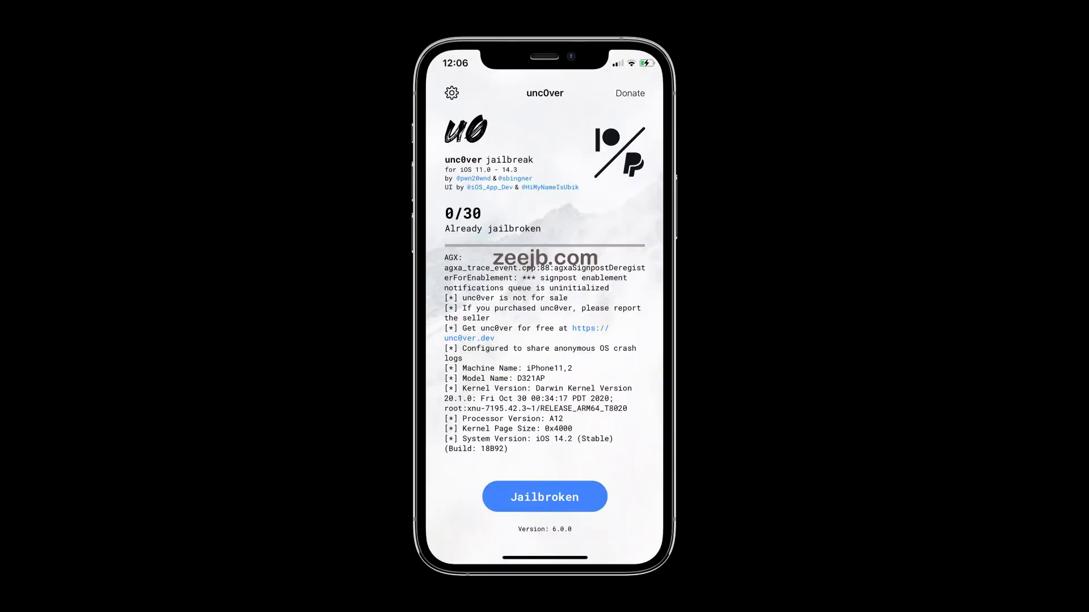